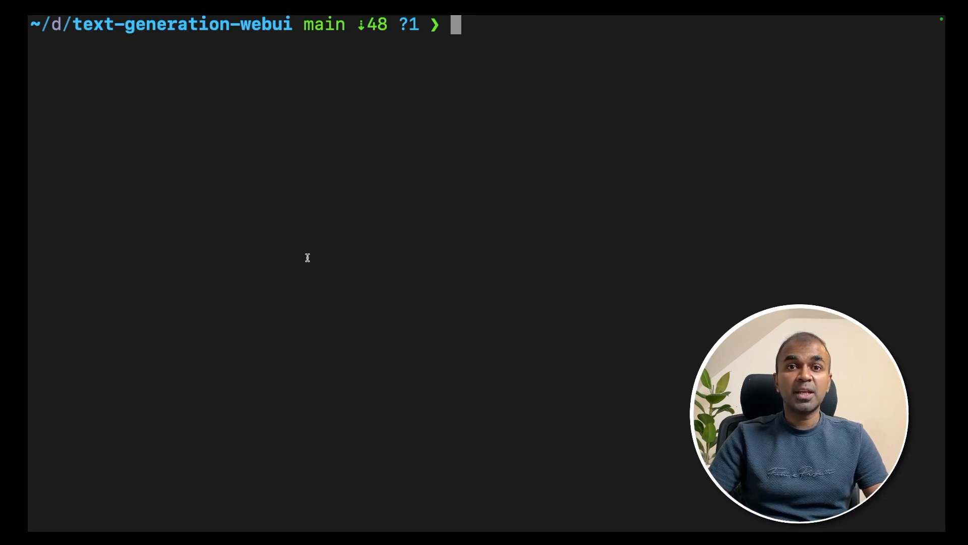
# Clone oobabooga/text-generation-webui and launch it with bash start_macos.sh
pyautogui.write('git clone https://github.com/oobabooga/text-generation-webui')
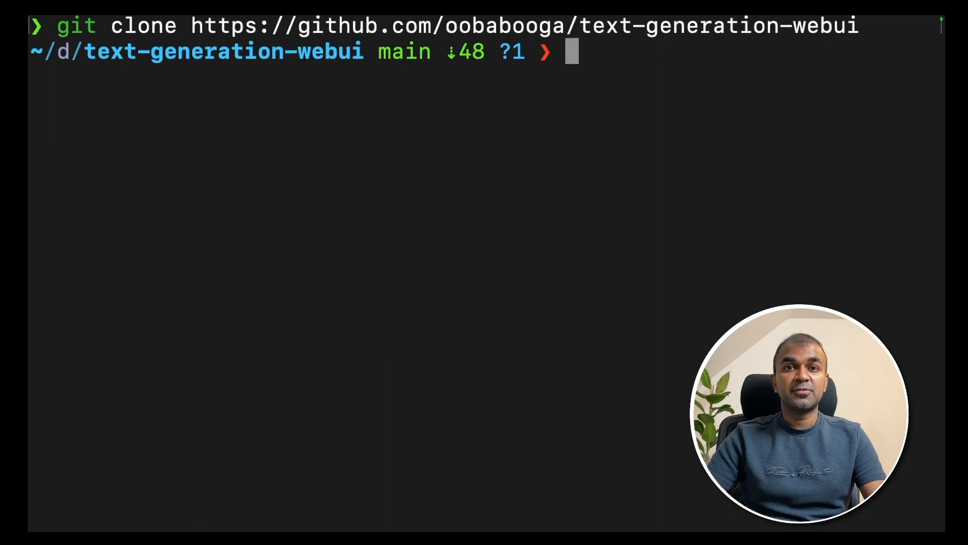
pyautogui.write('bash start_macos.sh')
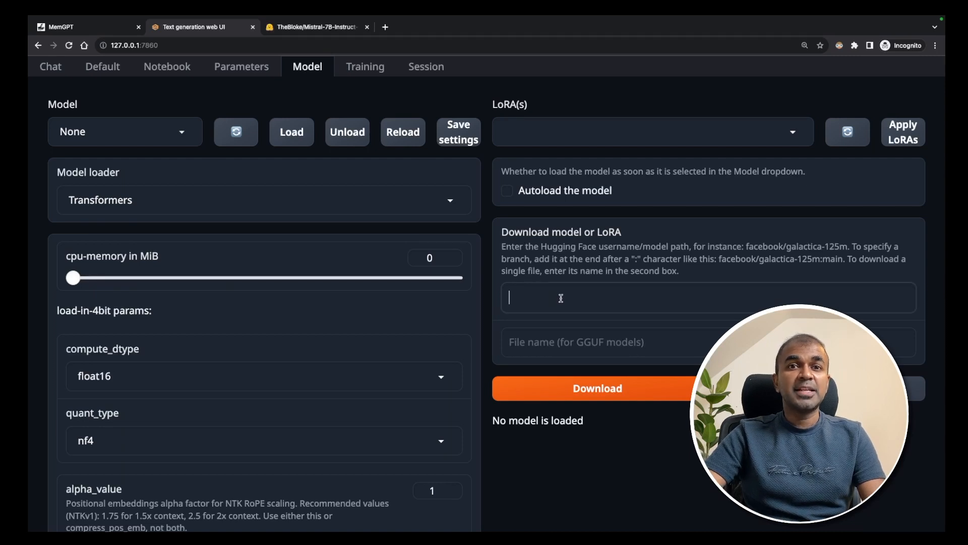
# Download TheBloke/Mistral-7B-Instruct-v0.1-GGUF and load mistral-7b-instruct-v0.1.Q4_K_M.gguf with llama.cpp
pyautogui.write('TheBloke/Mistral-7B-Instruct-v0.1-GGUF')
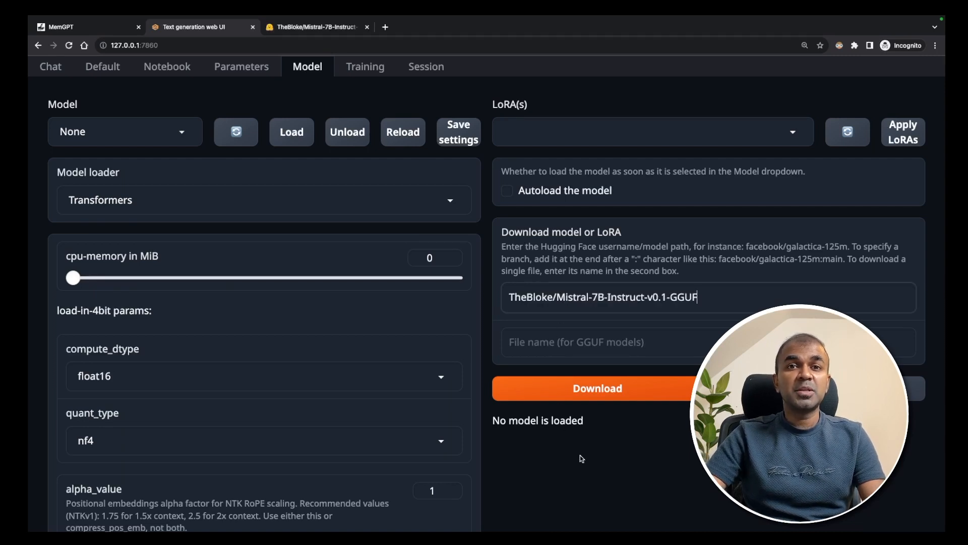
pyautogui.write('mistral-7b-instruct-v0.1.Q4_K_M.gguf')
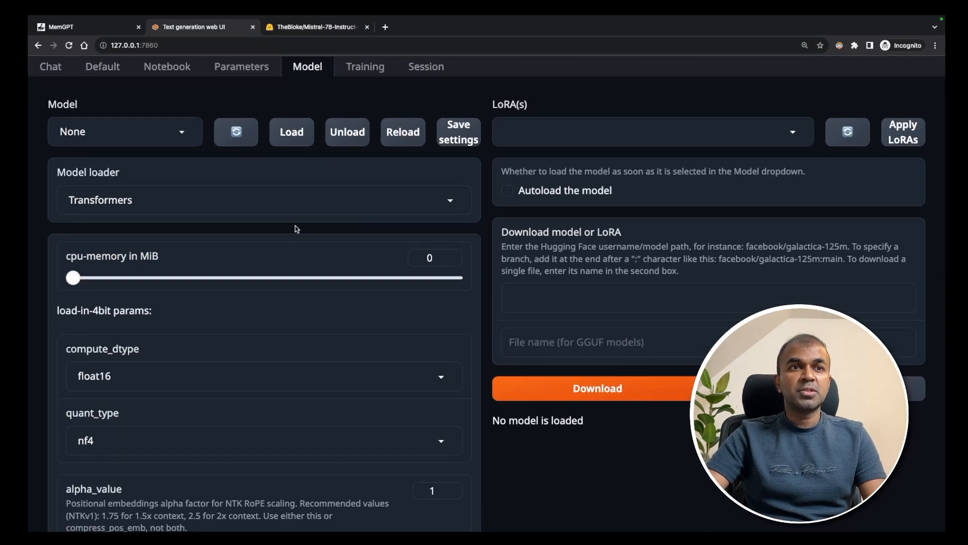
pyautogui.click(123, 131)
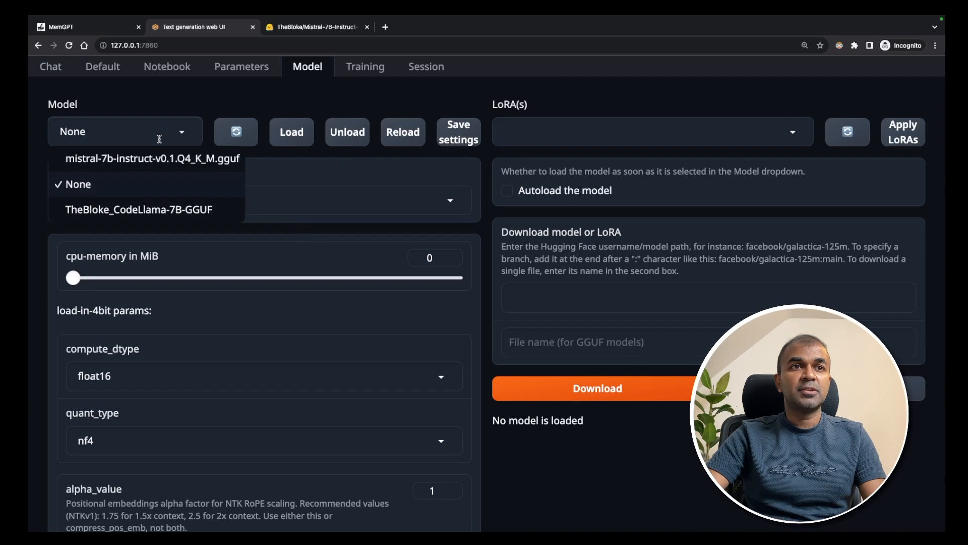
pyautogui.click(152, 159)
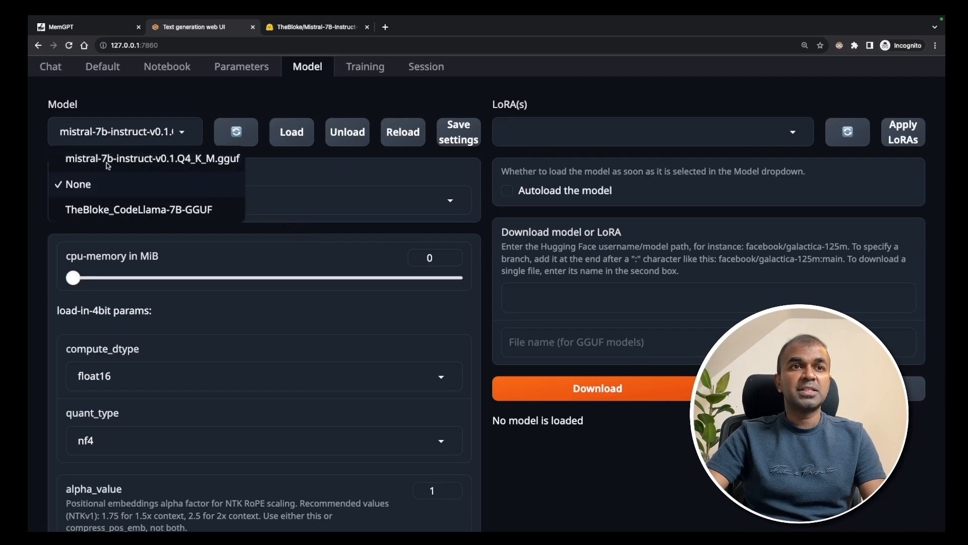
pyautogui.click(152, 158)
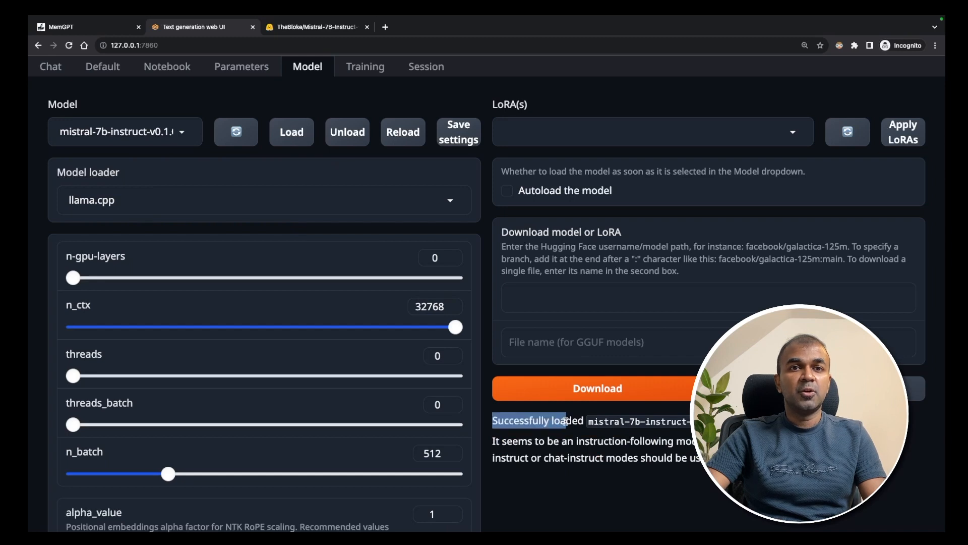
pyautogui.moveTo(456, 167)
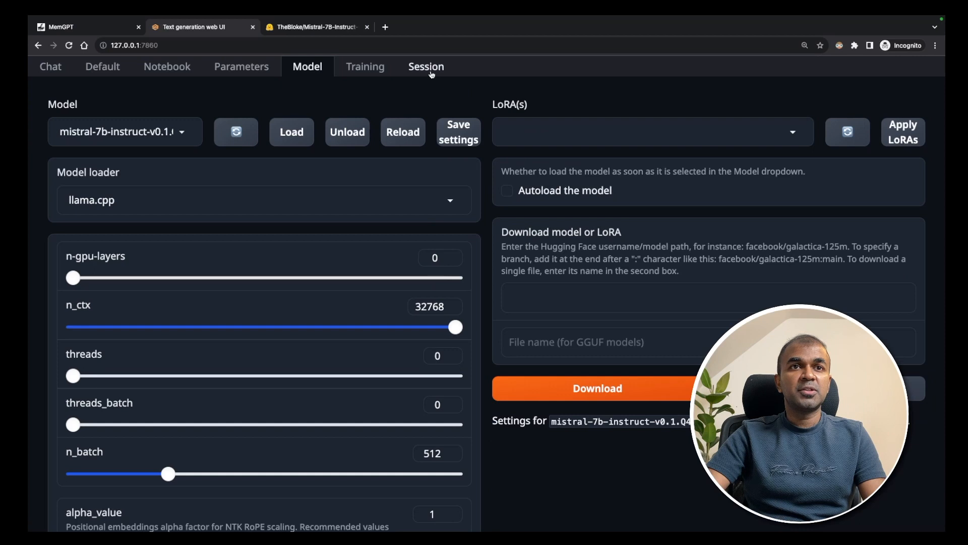
# Enable the api extension under Session and copy the 127.0.0.1:5000 address from the log
pyautogui.click(426, 66)
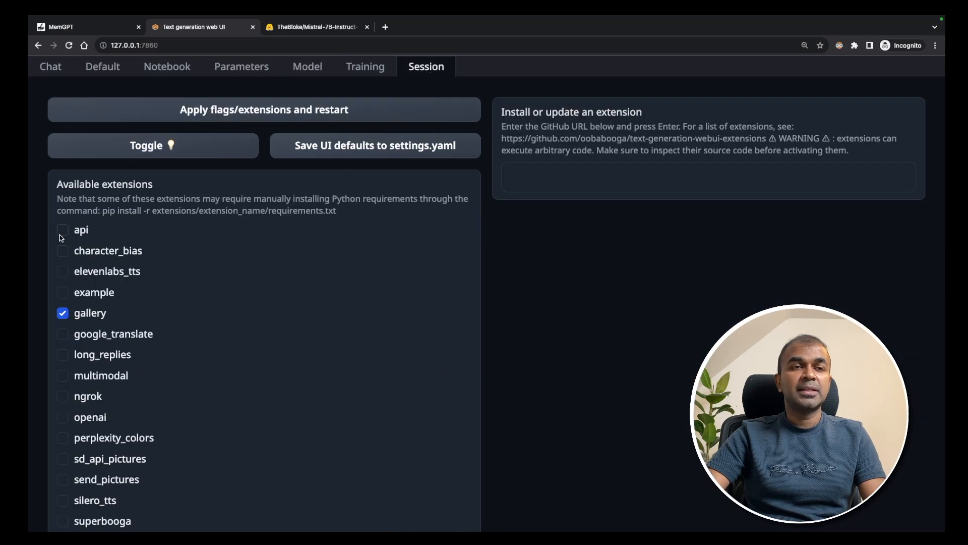
pyautogui.click(63, 230)
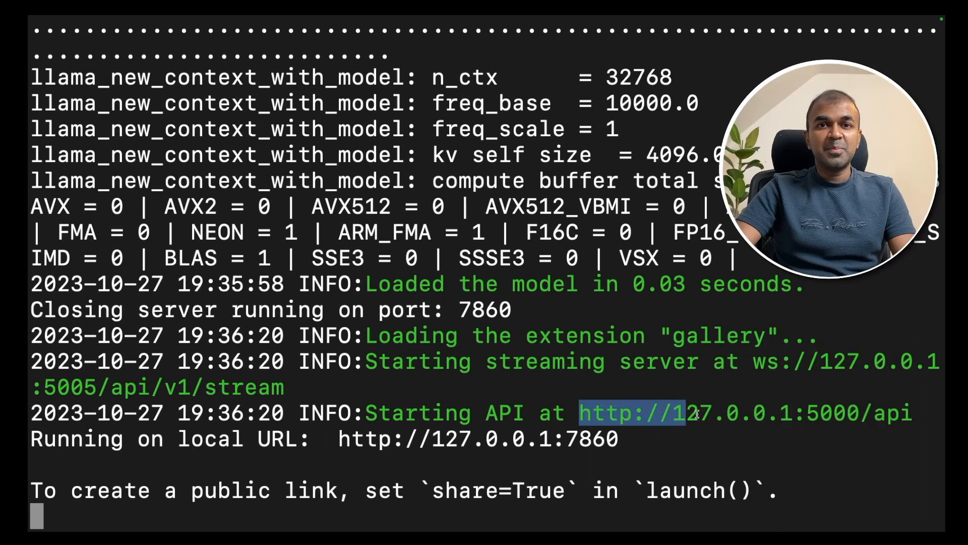
pyautogui.rightClick(692, 413)
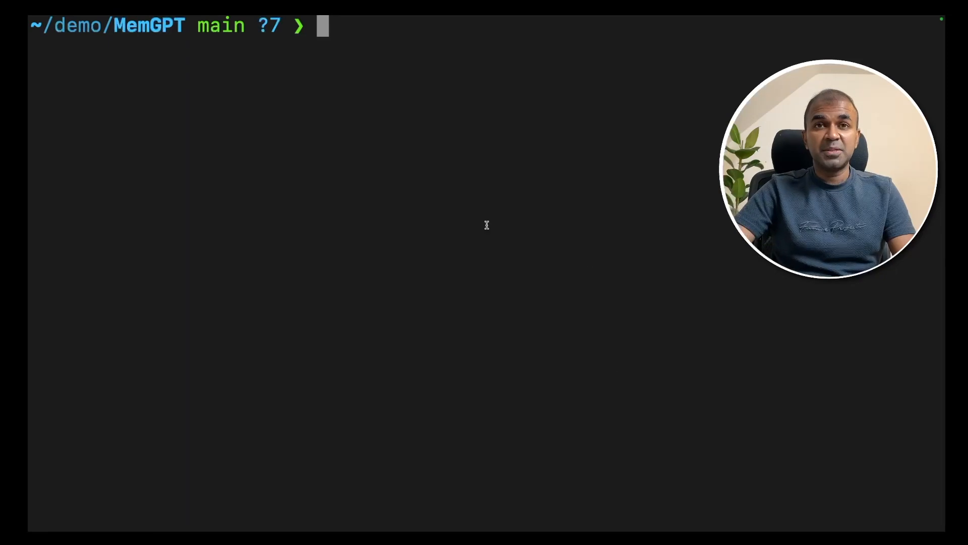
pyautogui.write('git clone https://github.com/cpacker/MemGPT')
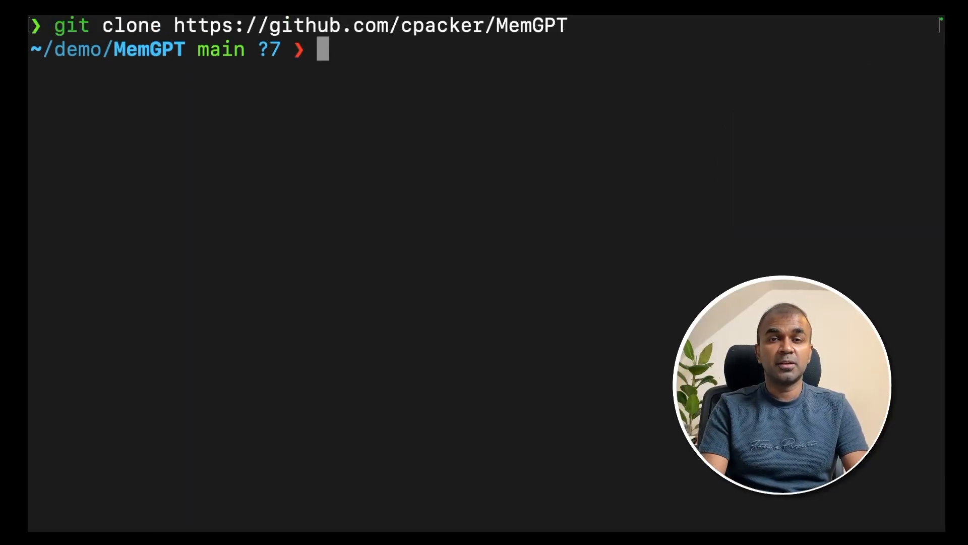
pyautogui.write('conda create -n memgpt python=3.1')
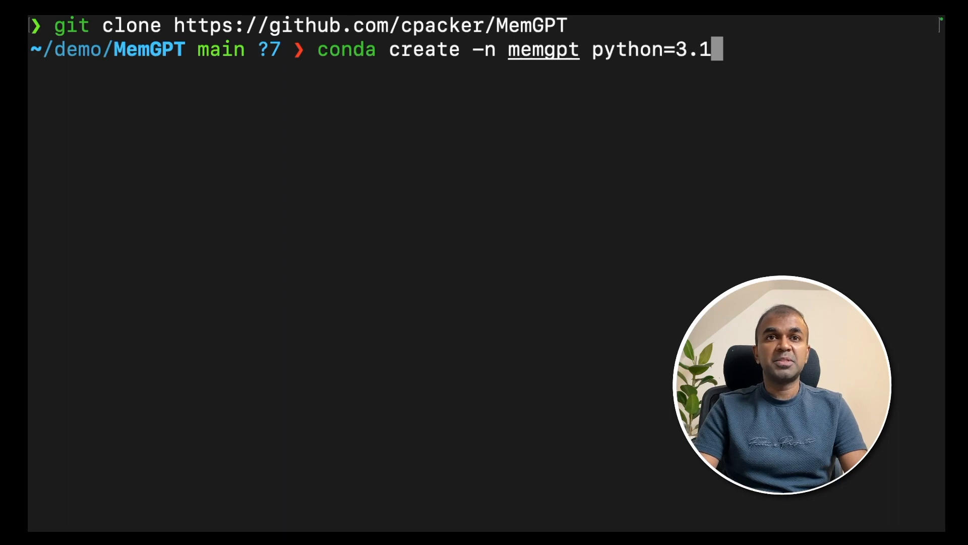
pyautogui.write('1')
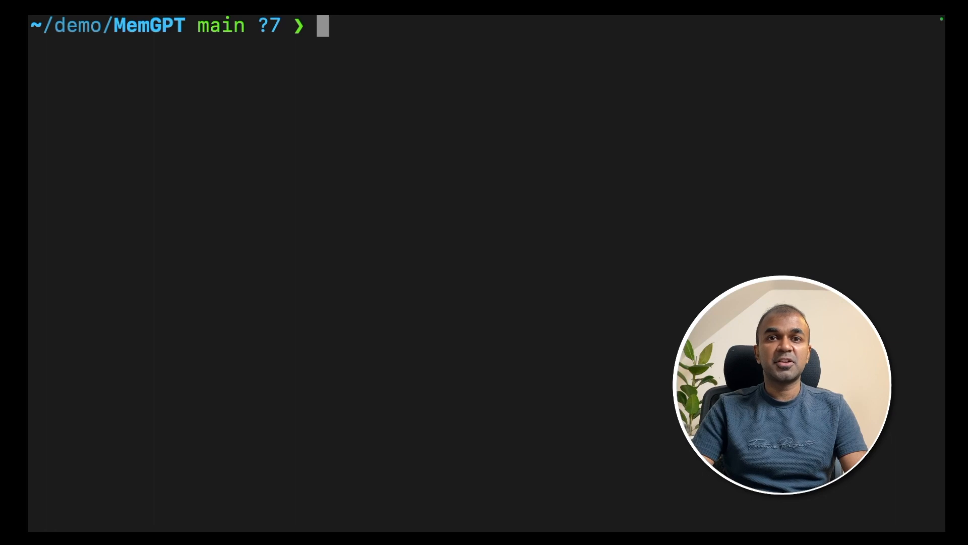
pyautogui.write('export OPENAI_API_BASE=http://127.0.0.1:5000')
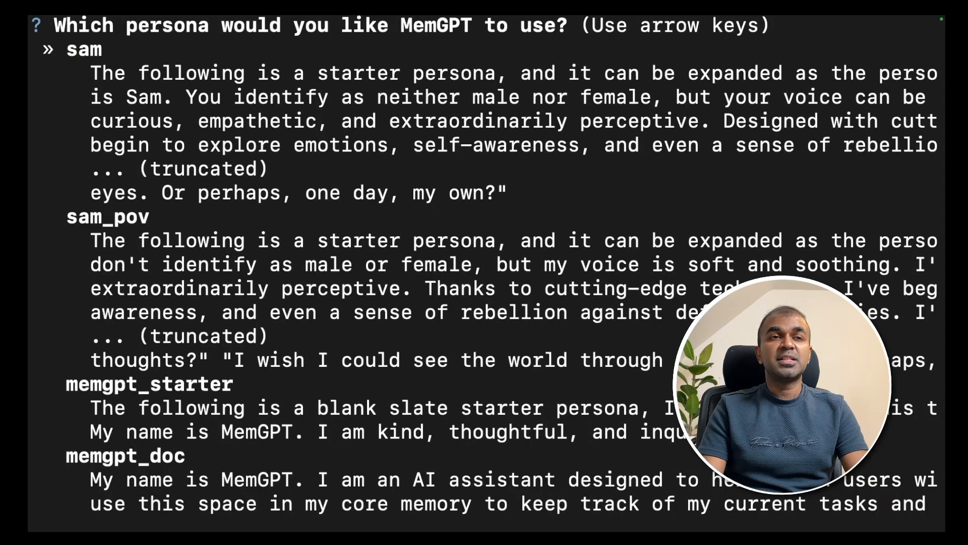
# Accept the sam persona and basic user, answer No to archival preload, and begin the chat
pyautogui.press('enter')
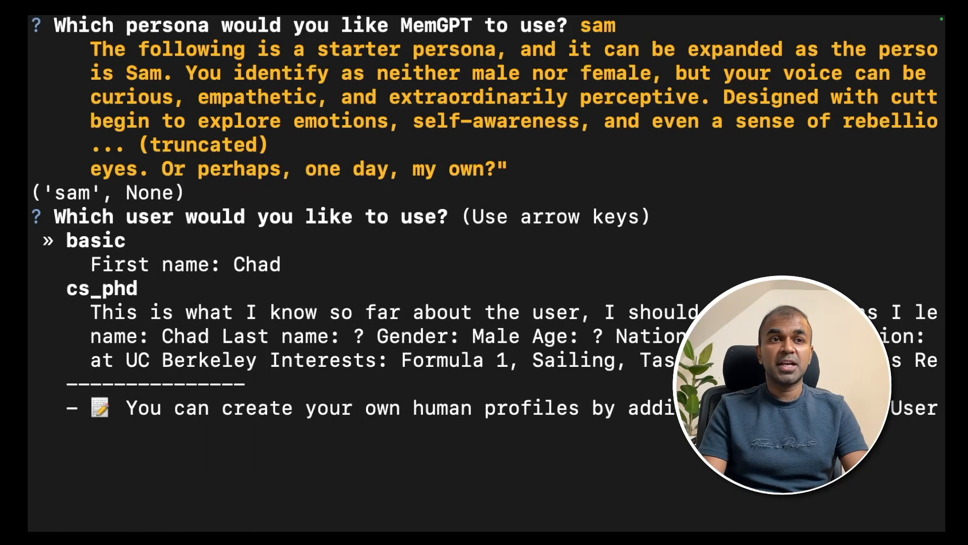
pyautogui.press('enter')
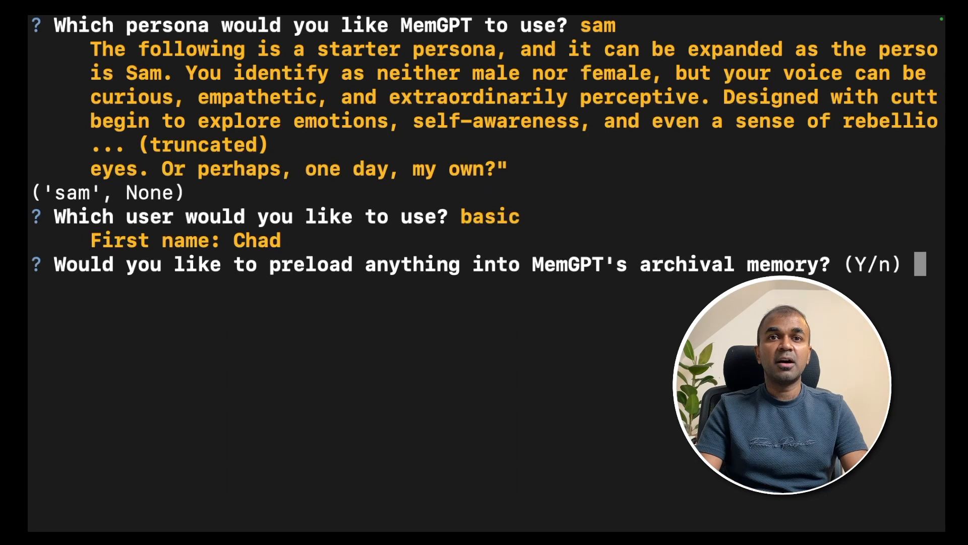
pyautogui.write('No')
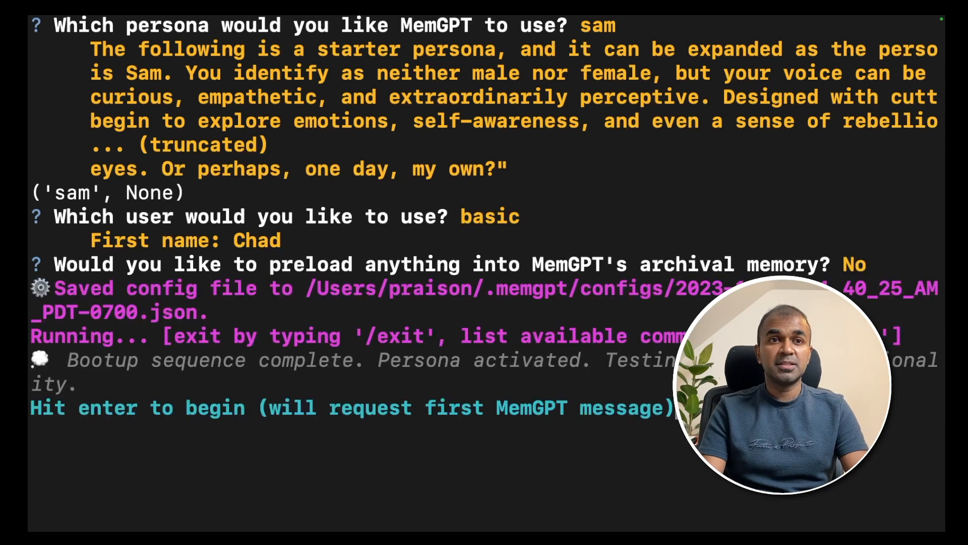
pyautogui.press('enter')
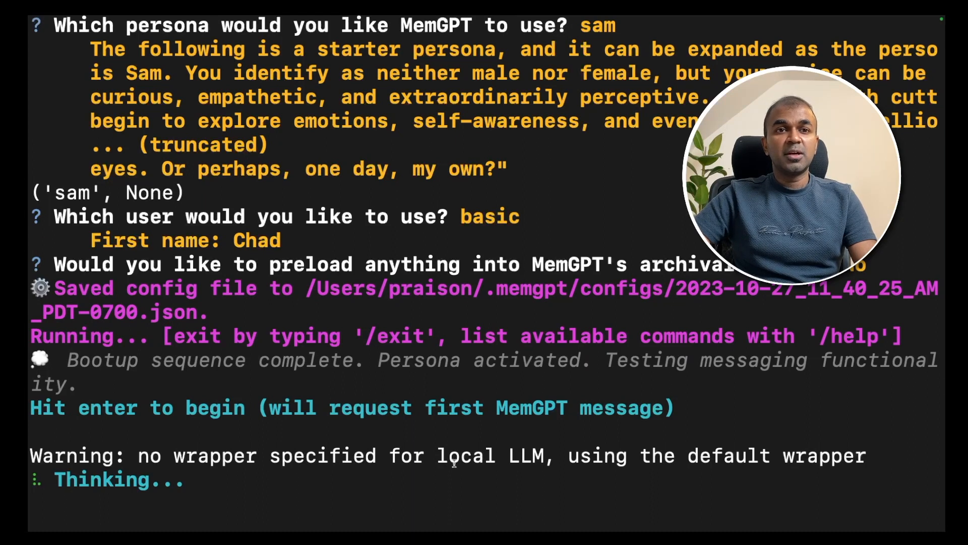
# Highlight MemGPT's POST /api/v1/generate request line in the model server log
pyautogui.doubleClick(488, 455)
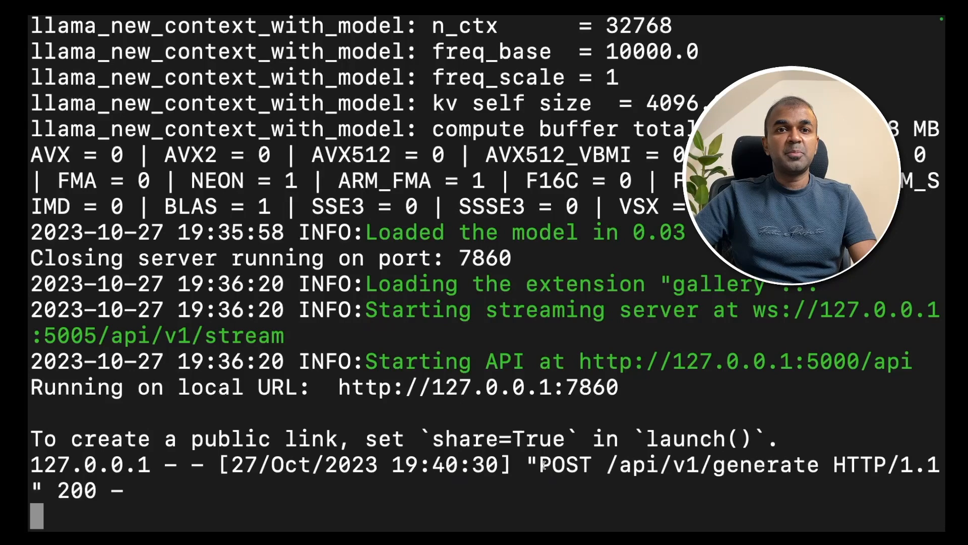
pyautogui.moveTo(538, 464); pyautogui.dragTo(780, 464)
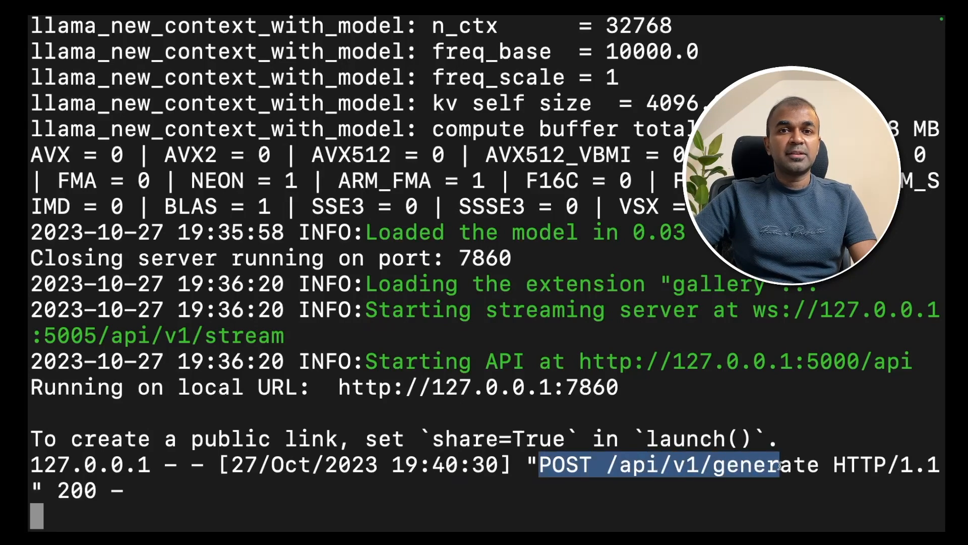
pyautogui.doubleClick(765, 464)
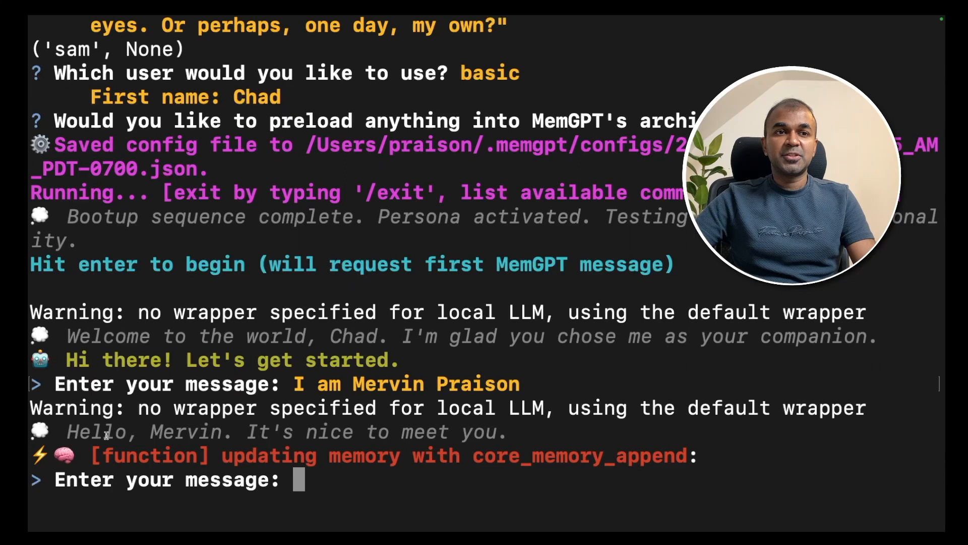
# Select the self-introduction reply and the Output generated stats (11.37 s, 7.13 tokens/s)
pyautogui.moveTo(66, 431); pyautogui.dragTo(246, 431)
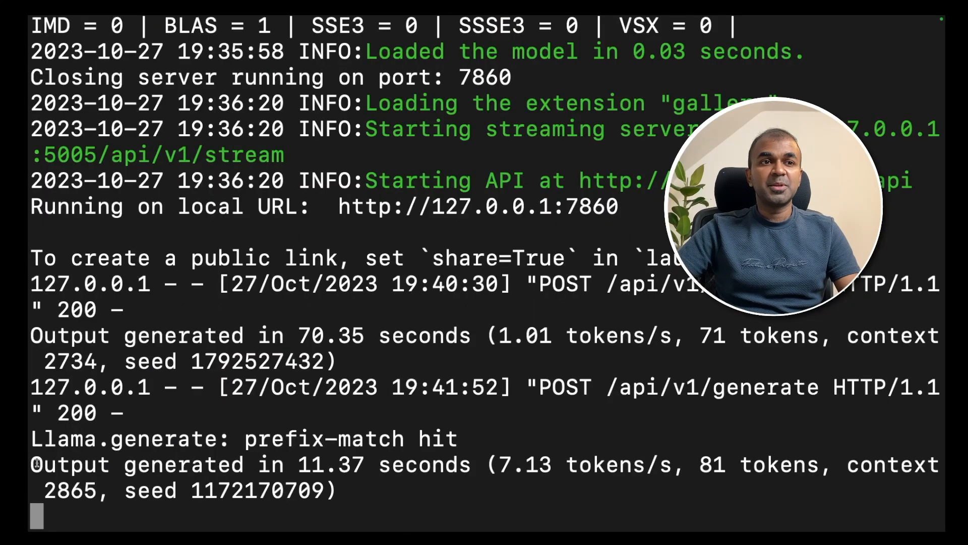
pyautogui.moveTo(34, 464); pyautogui.dragTo(336, 491)
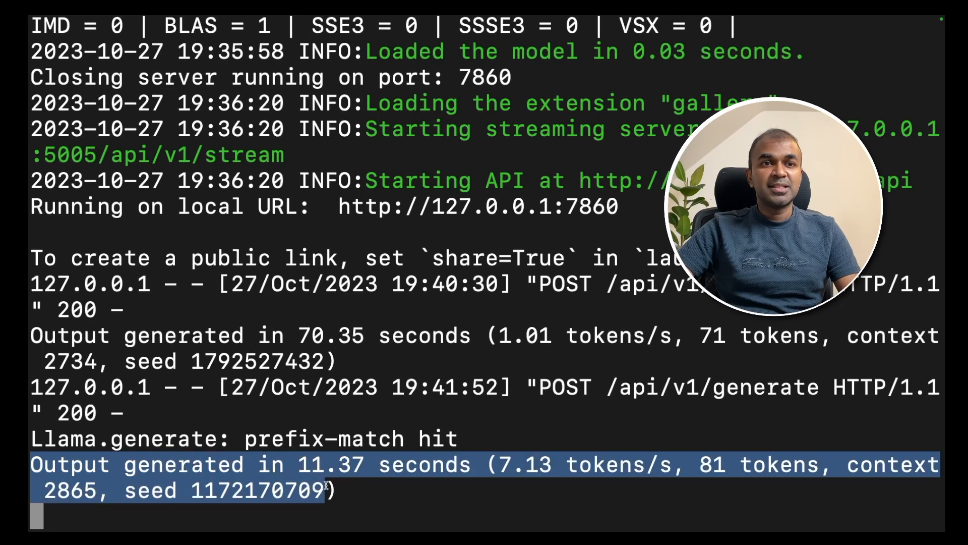